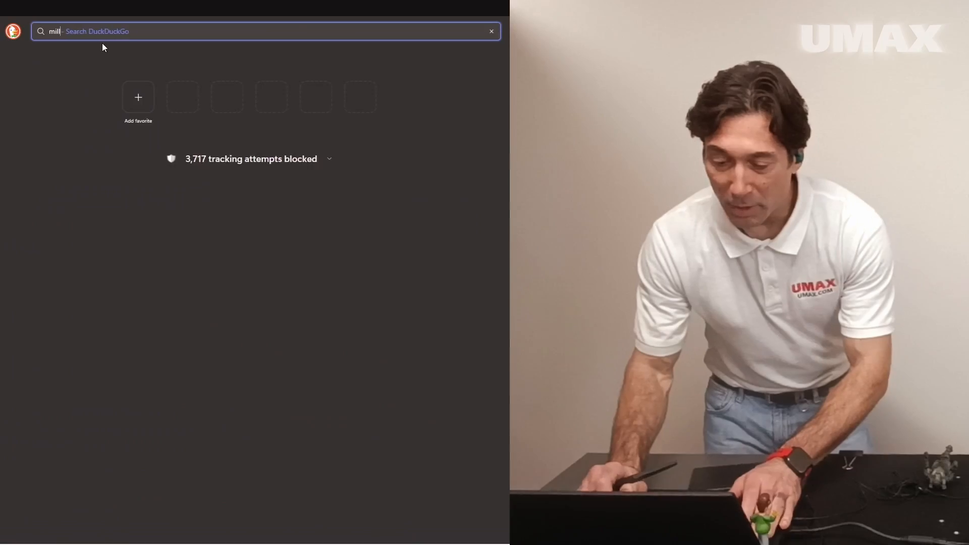
# Step: Search DuckDuckGo for 'millimeter to inches'
pyautogui.write('millimeter to inches')
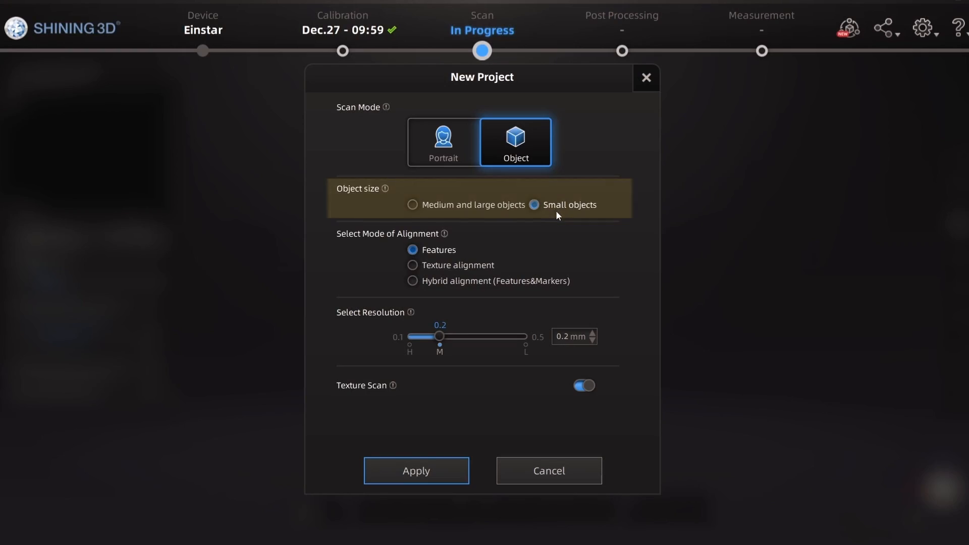
pyautogui.moveTo(402, 205)
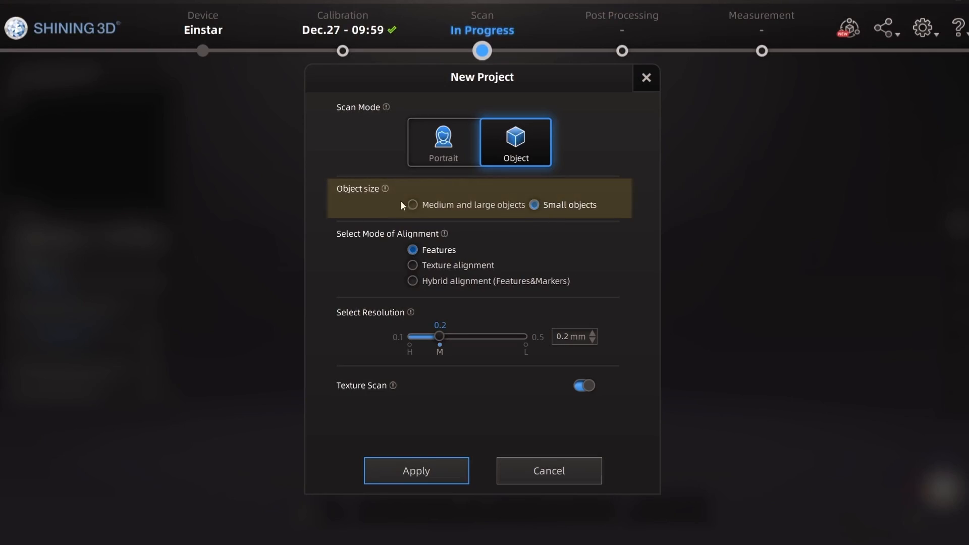
# Step: Choose Medium and large objects as the object size in the New Project dialog
pyautogui.click(412, 205)
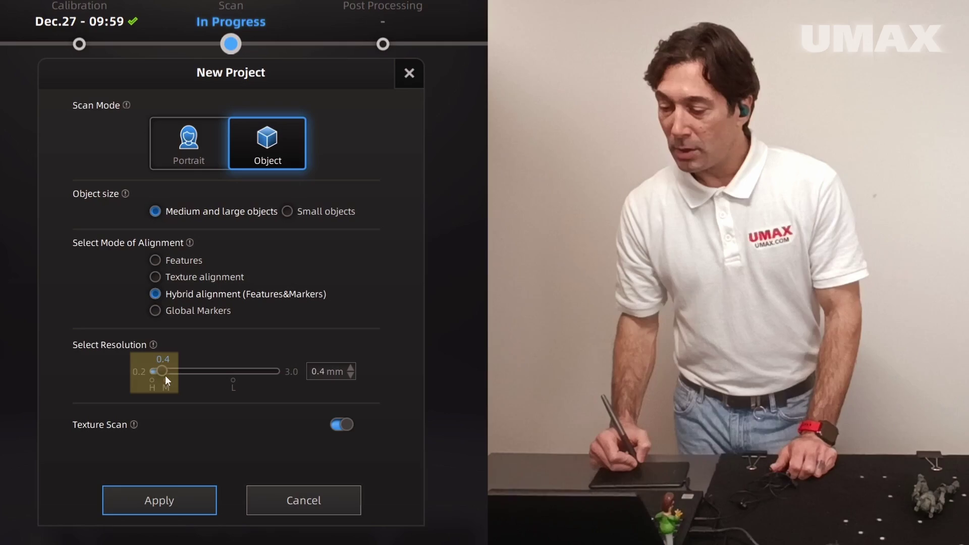
# Step: Lower the resolution slider to 0.2 mm, keeping hybrid alignment and texture scanning
pyautogui.moveTo(161, 371); pyautogui.dragTo(153, 371)
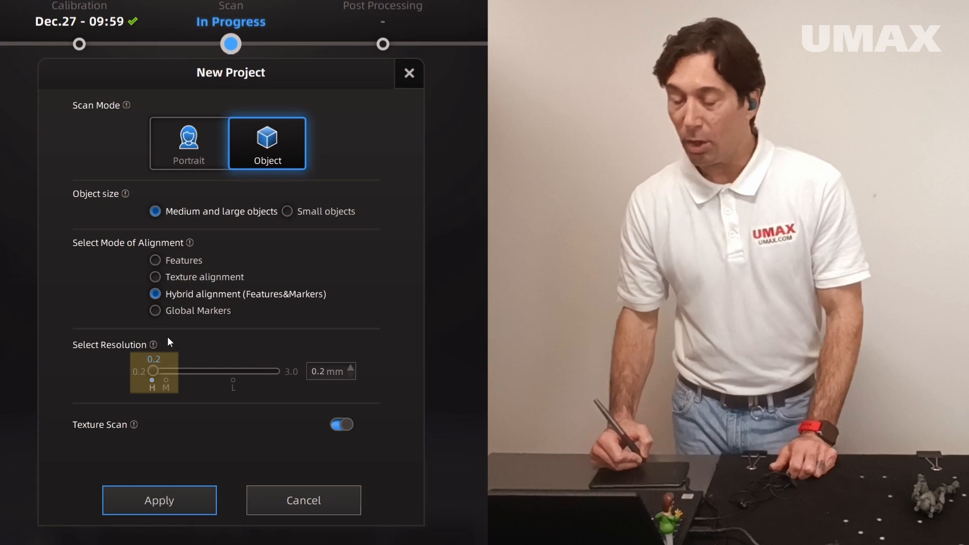
pyautogui.click(159, 500)
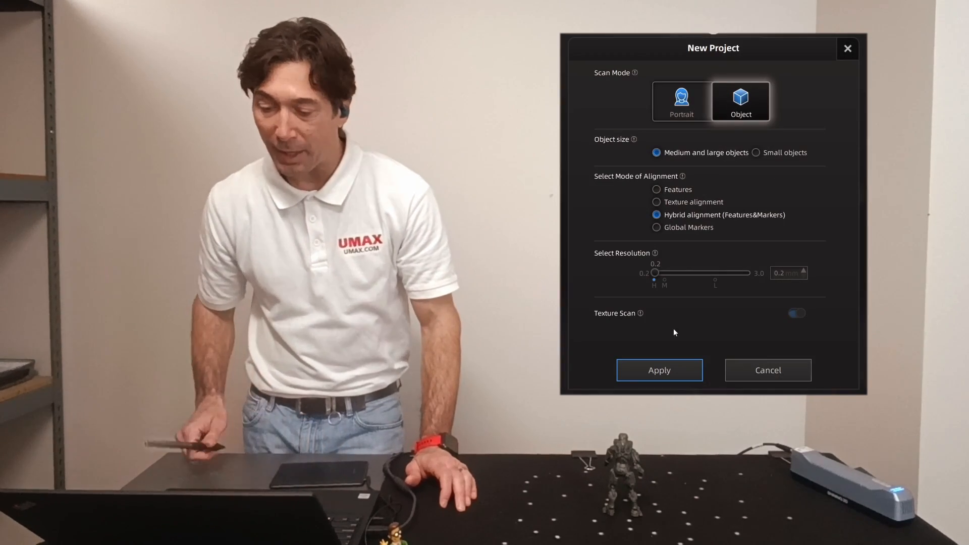
# Step: Apply the New Project settings
pyautogui.click(660, 370)
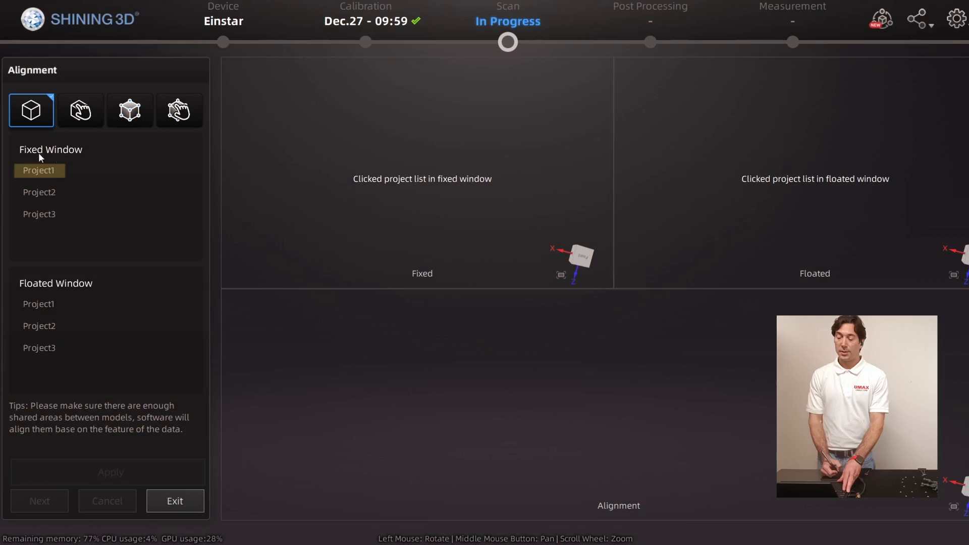
# Step: Align Project2 onto fixed Project1 into Group1, then align Project3 to Group1
pyautogui.click(39, 170)
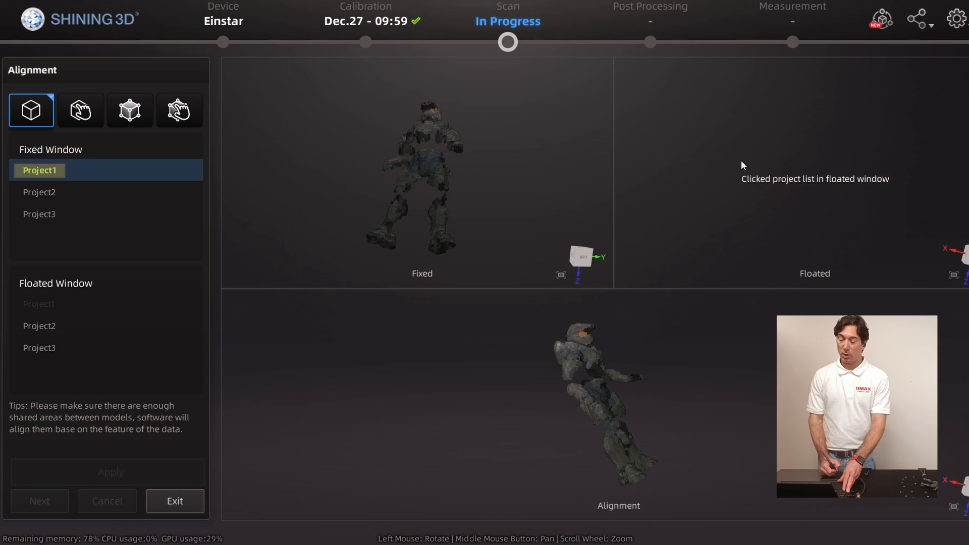
pyautogui.click(39, 325)
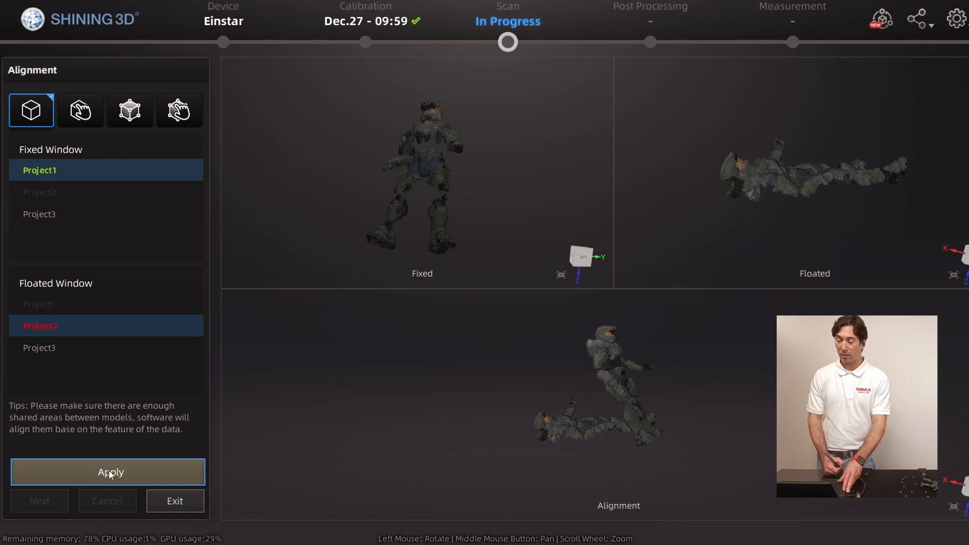
pyautogui.click(108, 472)
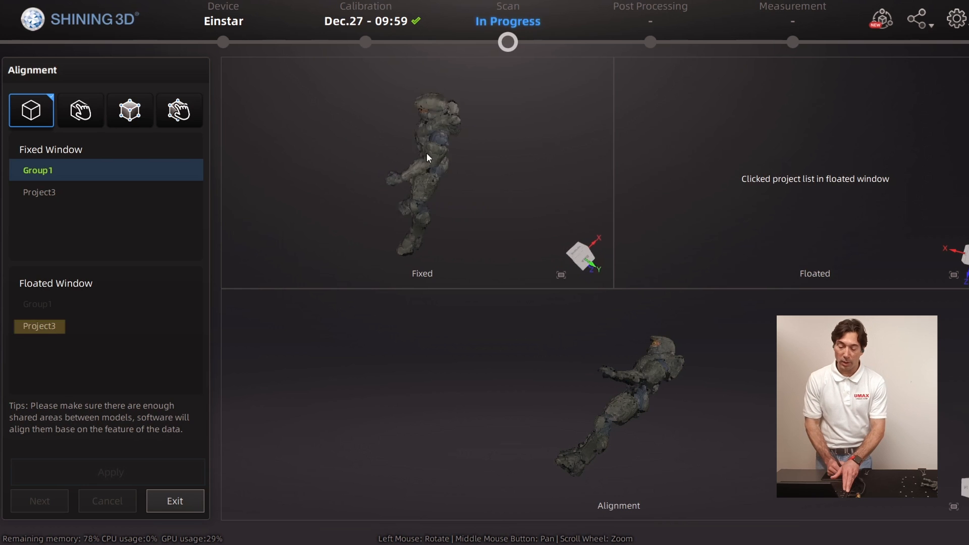
pyautogui.click(39, 326)
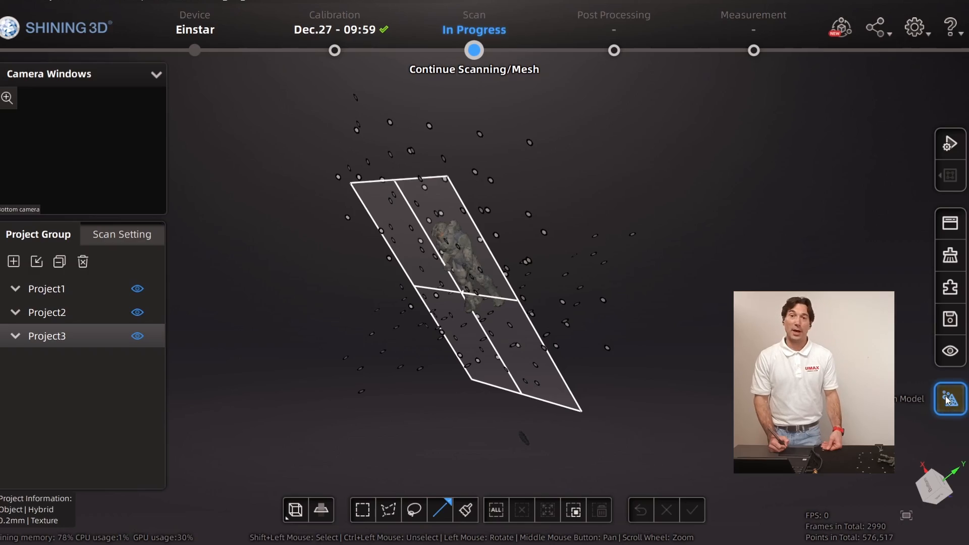
# Step: Mesh the combined figurine with the recommended parameters
pyautogui.click(951, 400)
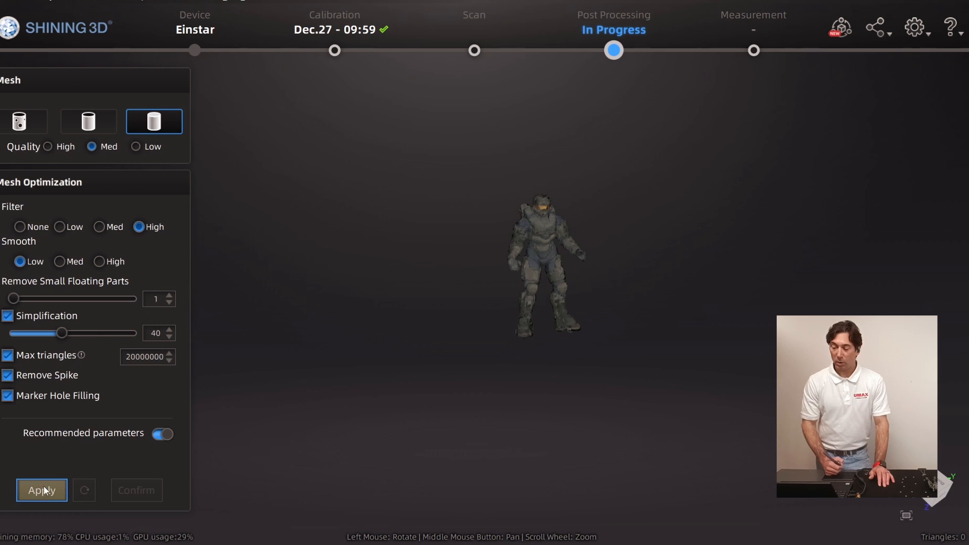
pyautogui.click(42, 490)
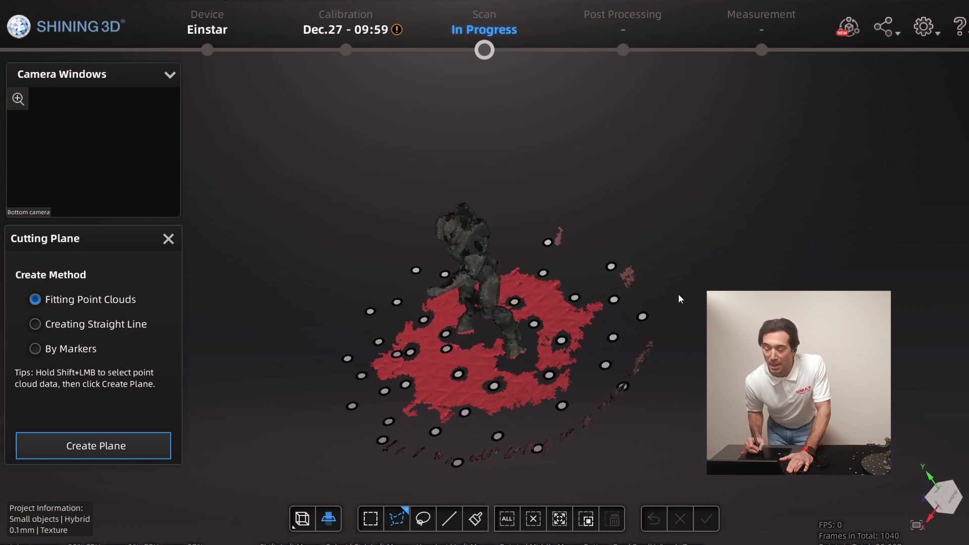
# Step: Create a cutting plane fitted to the table points under the figurine
pyautogui.click(94, 446)
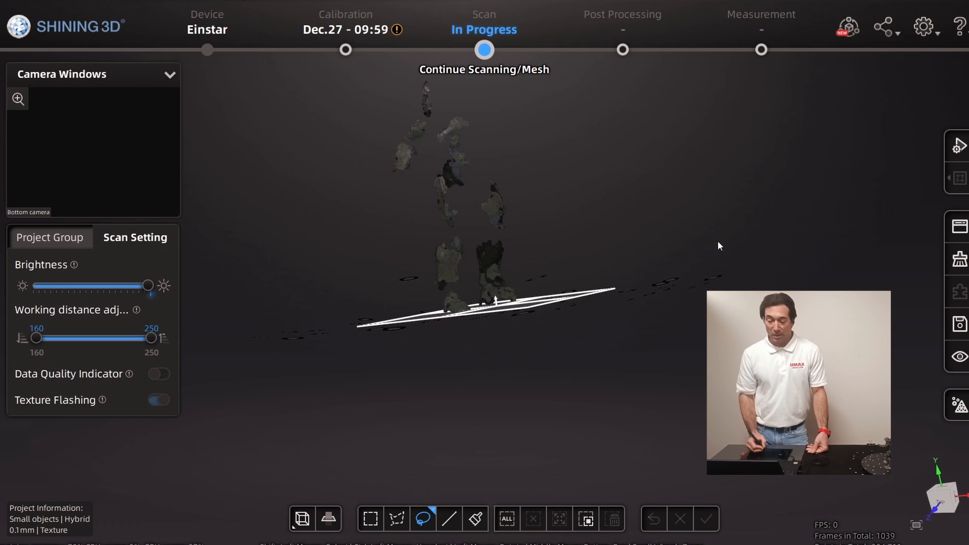
# Step: Confirm the cutting plane to exclude table data below the figurine
pyautogui.click(960, 147)
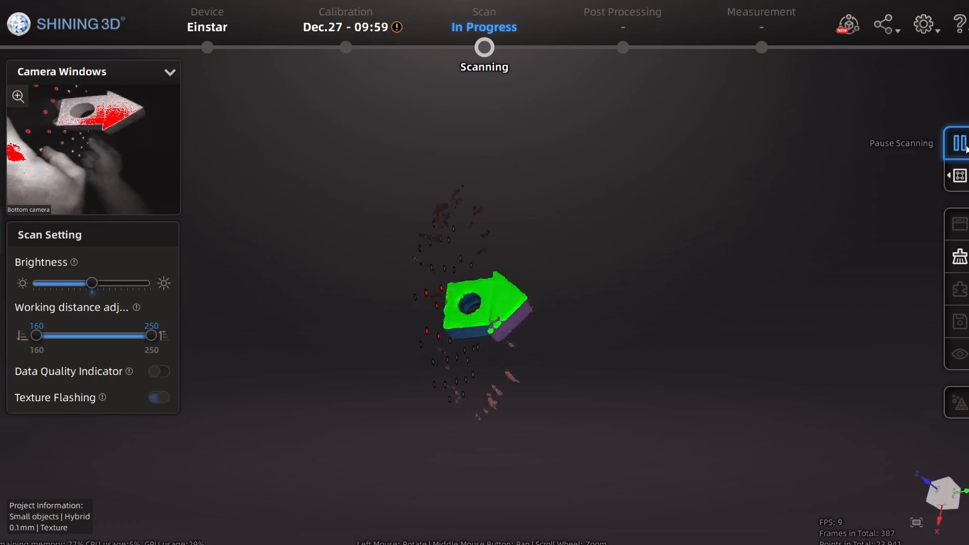
# Step: Pause scanning once the arrow-shaped block with its center hole is captured
pyautogui.click(960, 142)
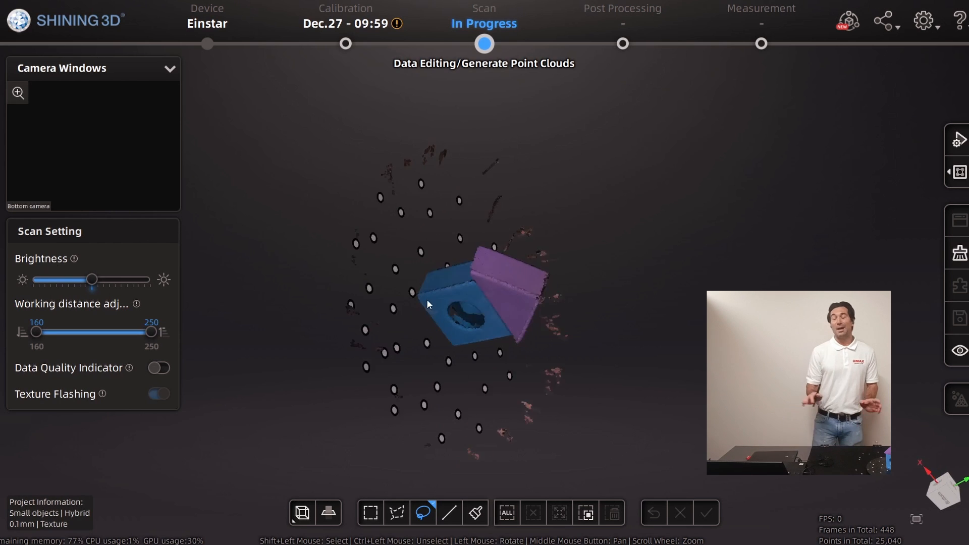